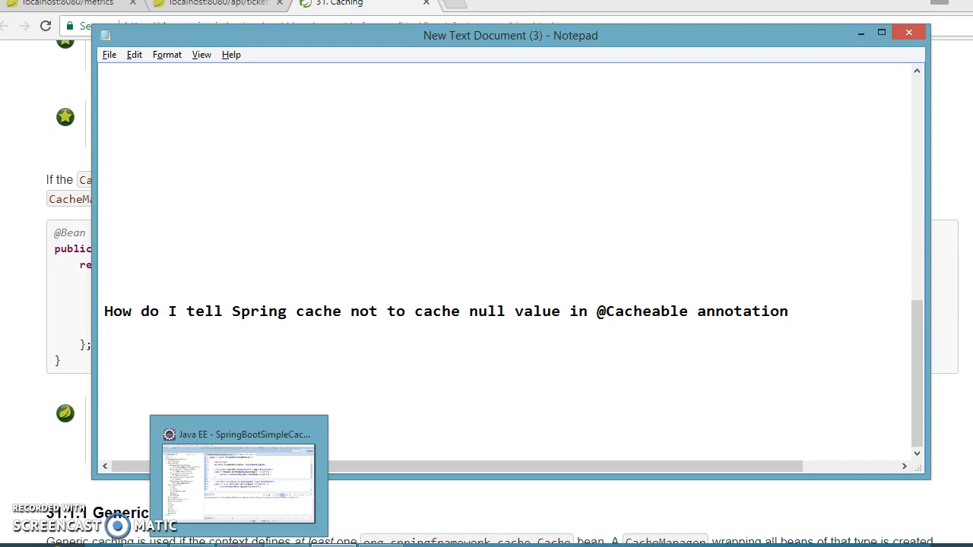
{"action": "mouse_move", "coordinate": [237, 435]}
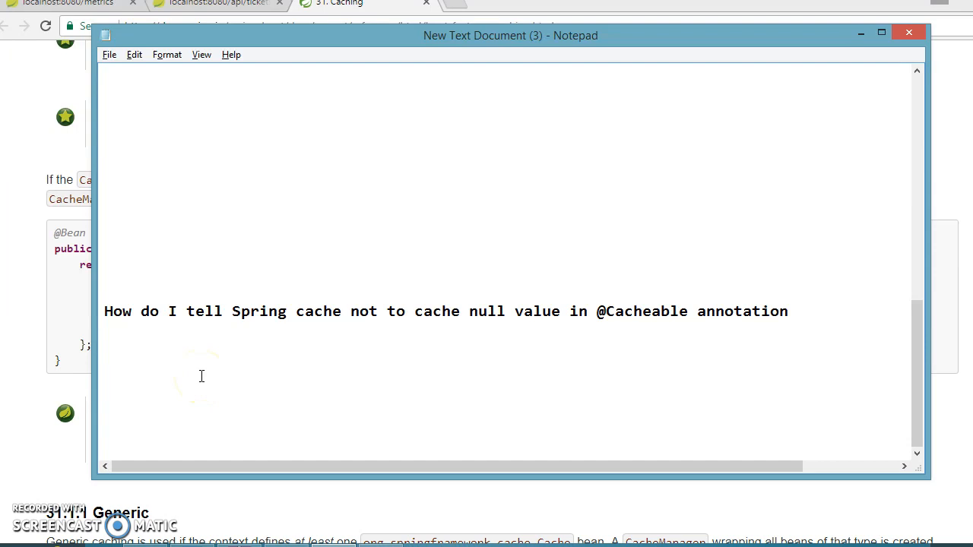
{"action": "mouse_move", "coordinate": [264, 532]}
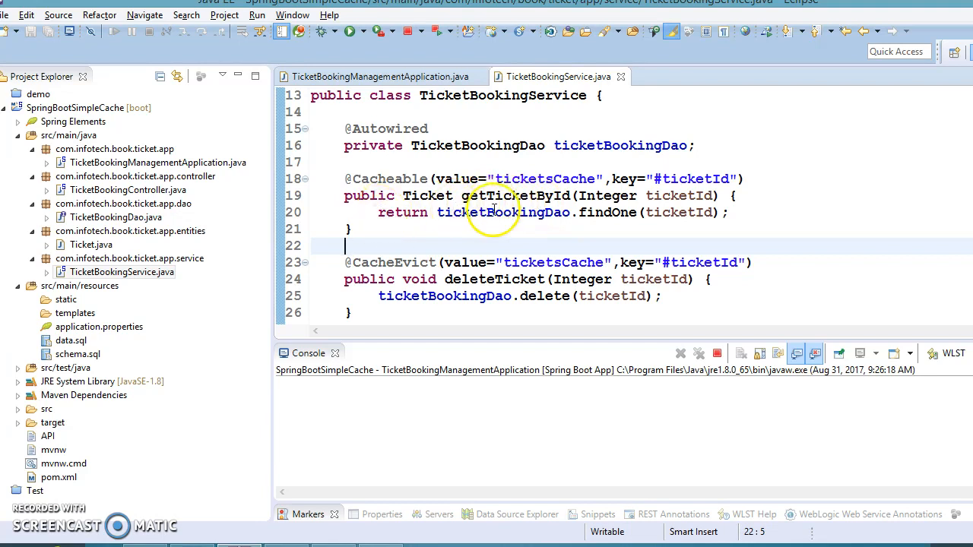
Select the ticketId parameter of getTicketById in TicketBookingService.java.
{"action": "double_click", "coordinate": [515, 195]}
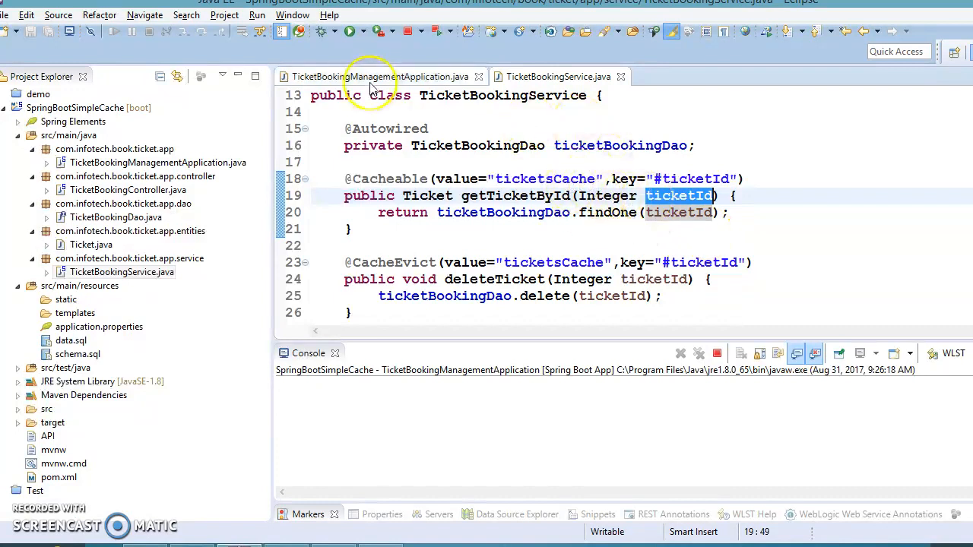
{"action": "left_click", "coordinate": [369, 76]}
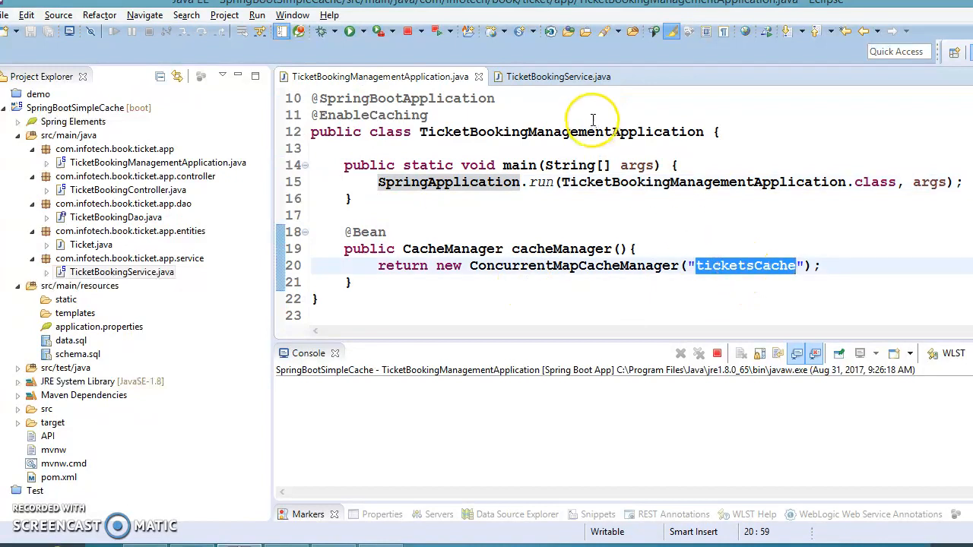
{"action": "left_click", "coordinate": [557, 76]}
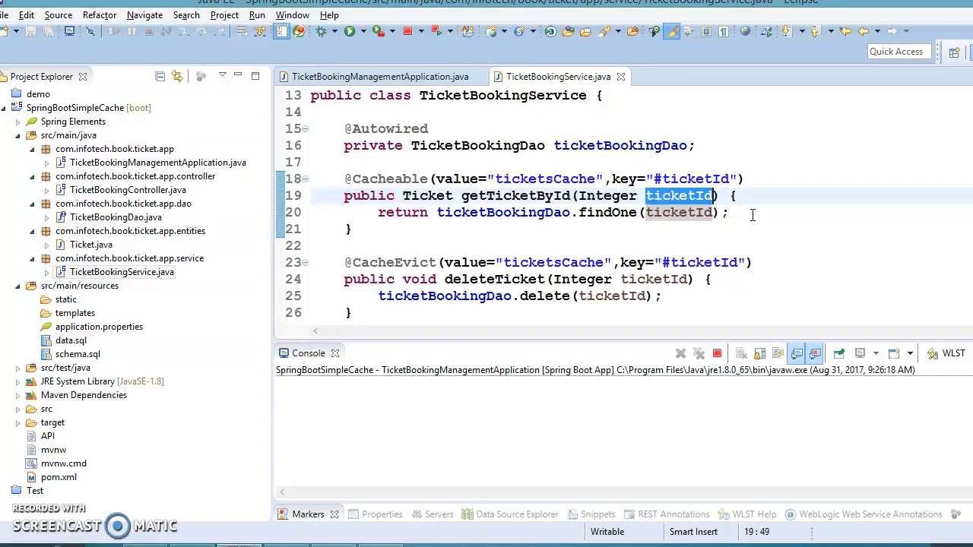
{"action": "mouse_move", "coordinate": [770, 216]}
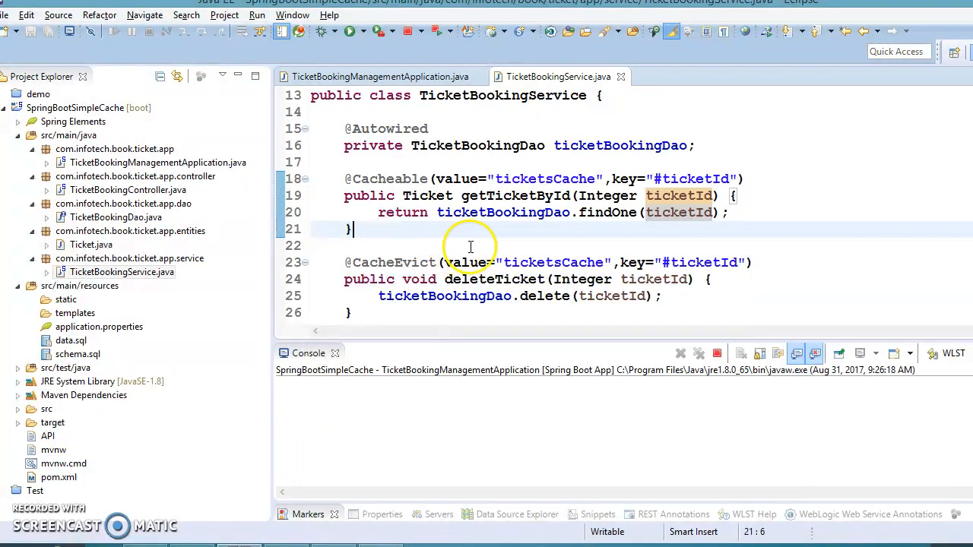
Finish reviewing getTicketById and bring up the Spring Boot caching docs in Chrome.
{"action": "left_click", "coordinate": [369, 76]}
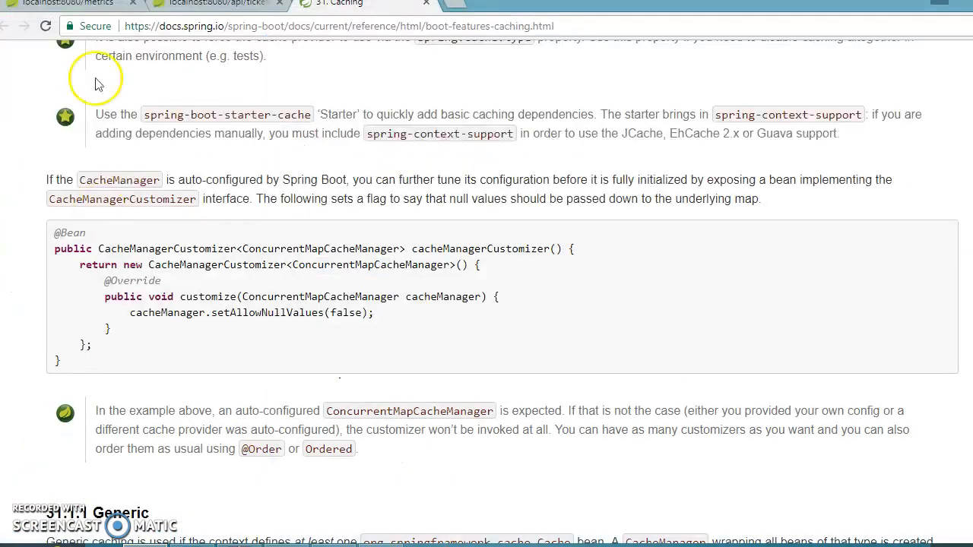
Refresh metrics to confirm ticketsCache size 0, then fetch api/tickets/ticket/2.
{"action": "left_click", "coordinate": [68, 4]}
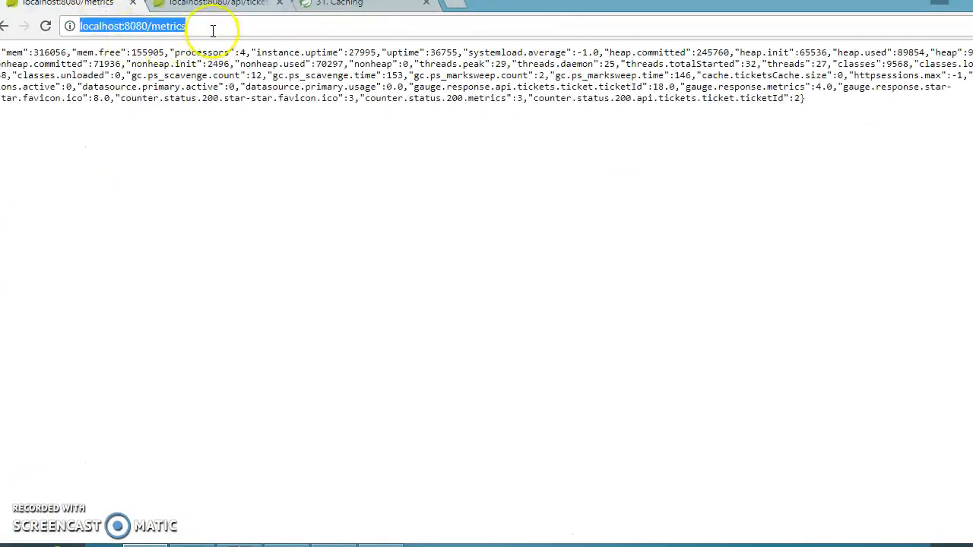
{"action": "left_click", "coordinate": [215, 29]}
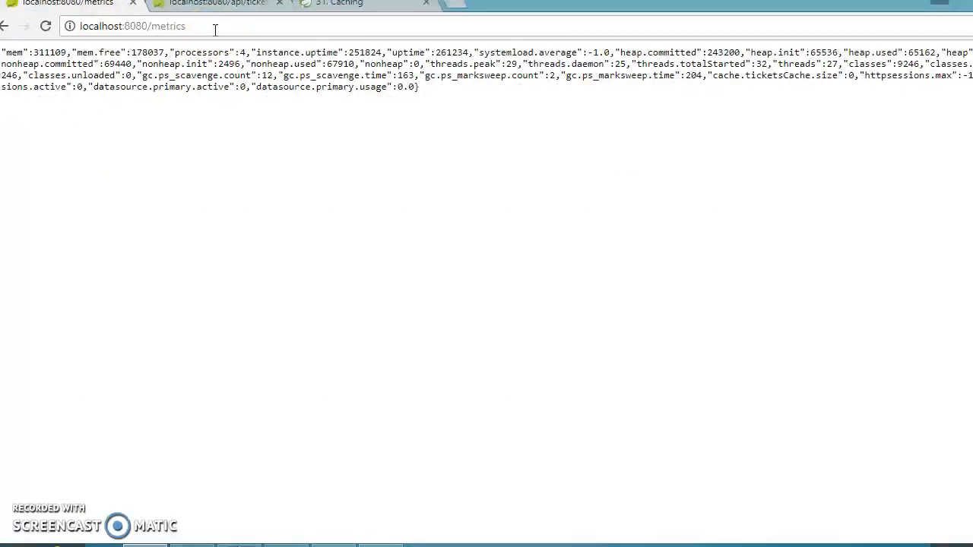
{"action": "mouse_move", "coordinate": [881, 107]}
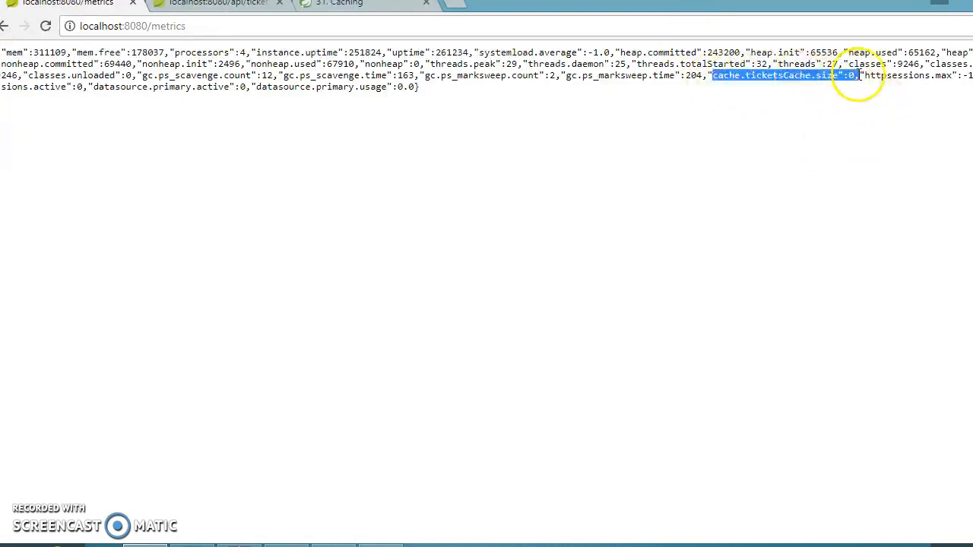
{"action": "left_click", "coordinate": [216, 6]}
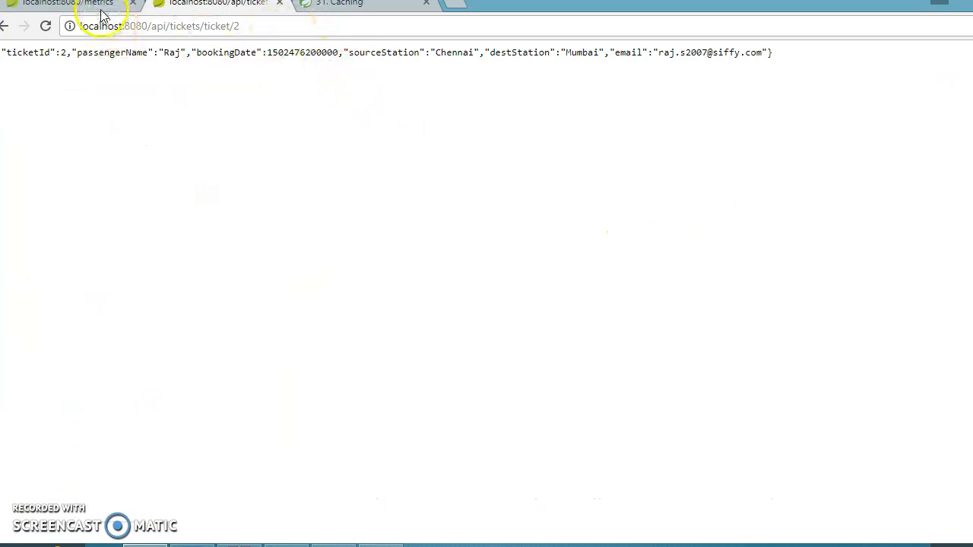
Check ticketsCache size is 1, then load api/tickets/ticket/3.
{"action": "left_click", "coordinate": [68, 6]}
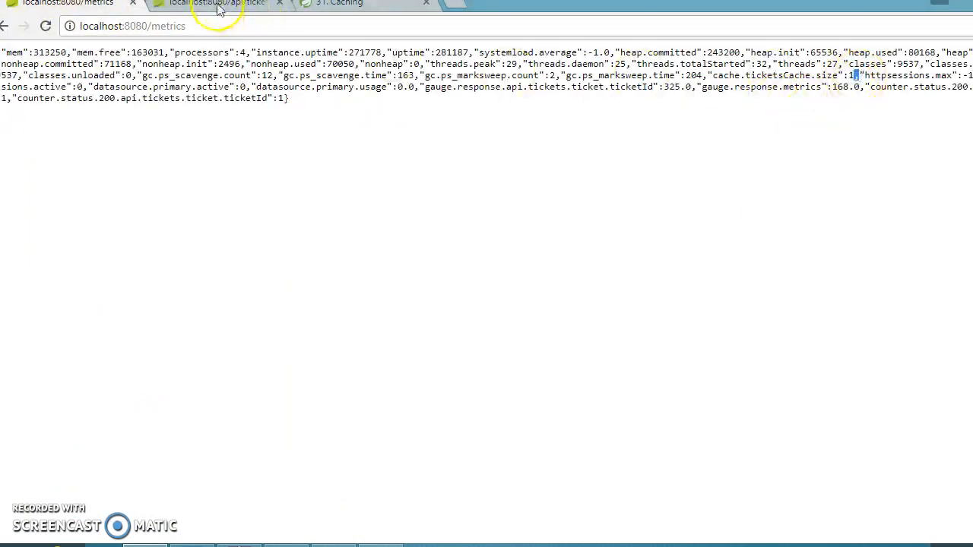
{"action": "left_click", "coordinate": [215, 5]}
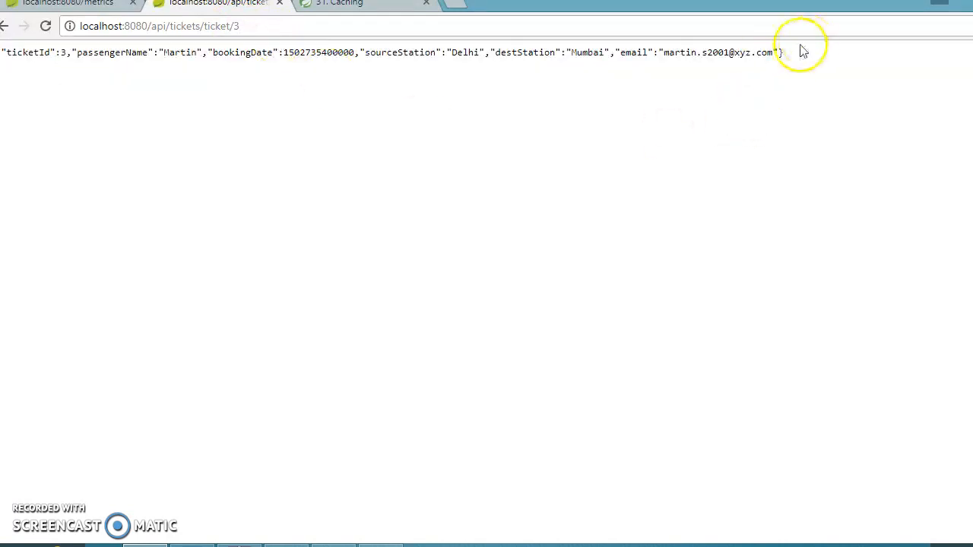
Refresh metrics showing ticketsCache size 2, then start requesting ticket/30.
{"action": "left_click", "coordinate": [65, 3]}
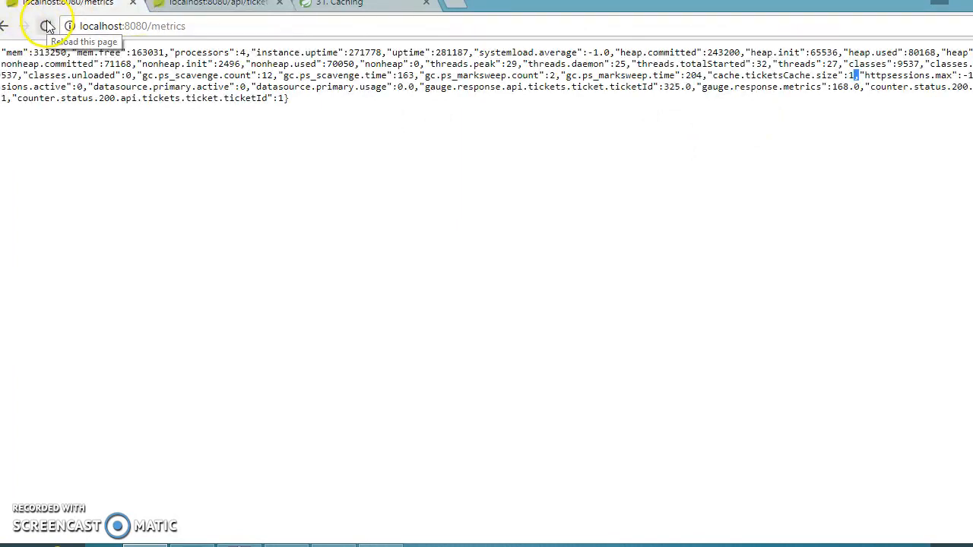
{"action": "left_click", "coordinate": [48, 26]}
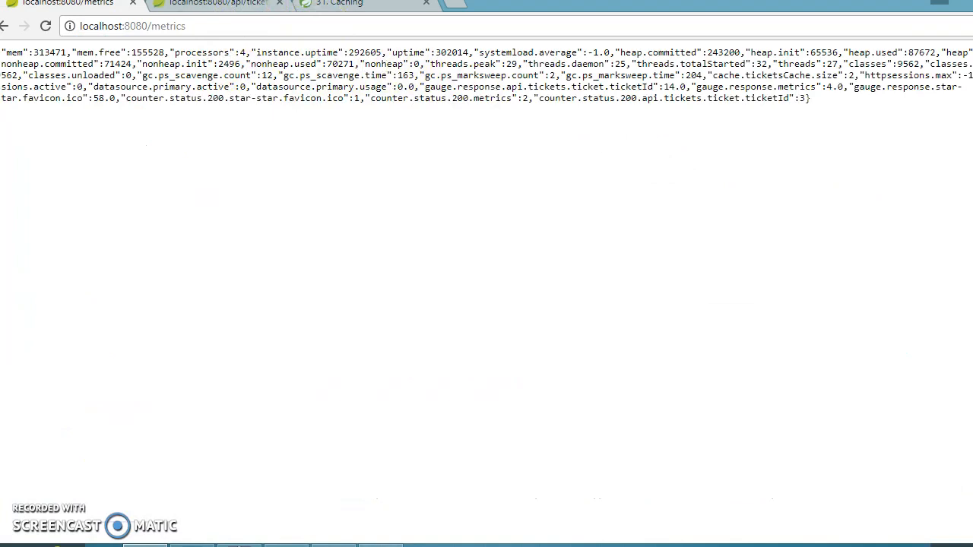
{"action": "left_click", "coordinate": [213, 6]}
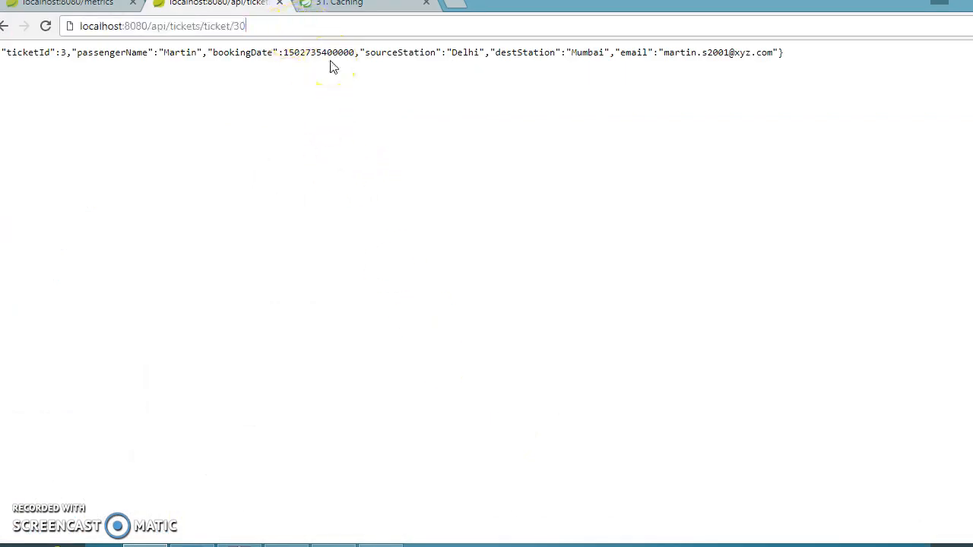
Reload metrics after the ticket/30 request to see cache.ticketsCache.size still 2.
{"action": "left_click", "coordinate": [61, 6]}
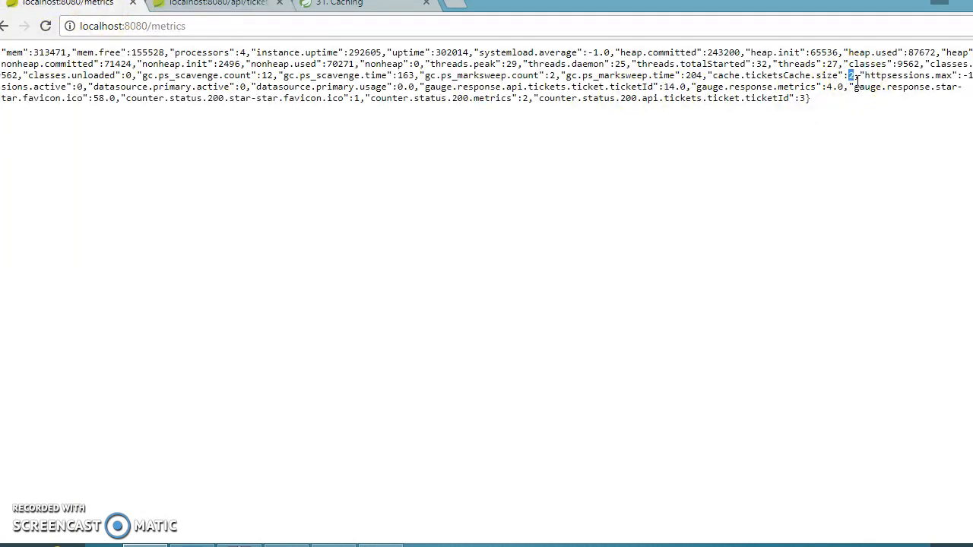
{"action": "left_click", "coordinate": [44, 35]}
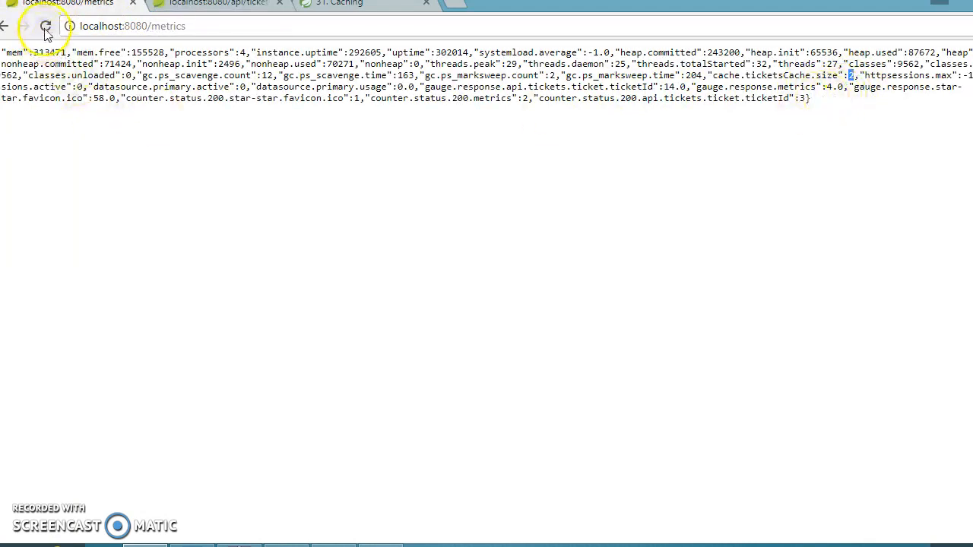
{"action": "left_click", "coordinate": [44, 31]}
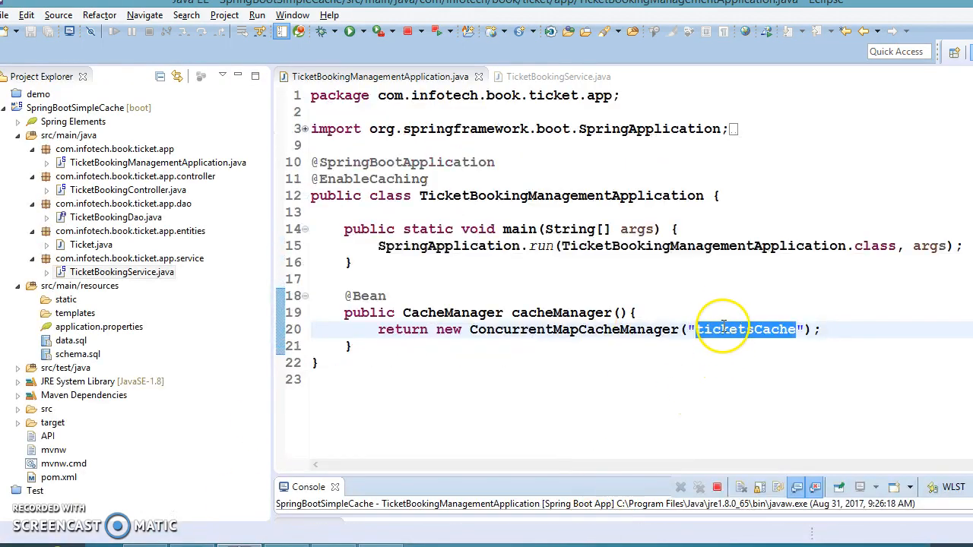
Return to TicketBookingService and terminate the running ticket booking application.
{"action": "left_click", "coordinate": [555, 76]}
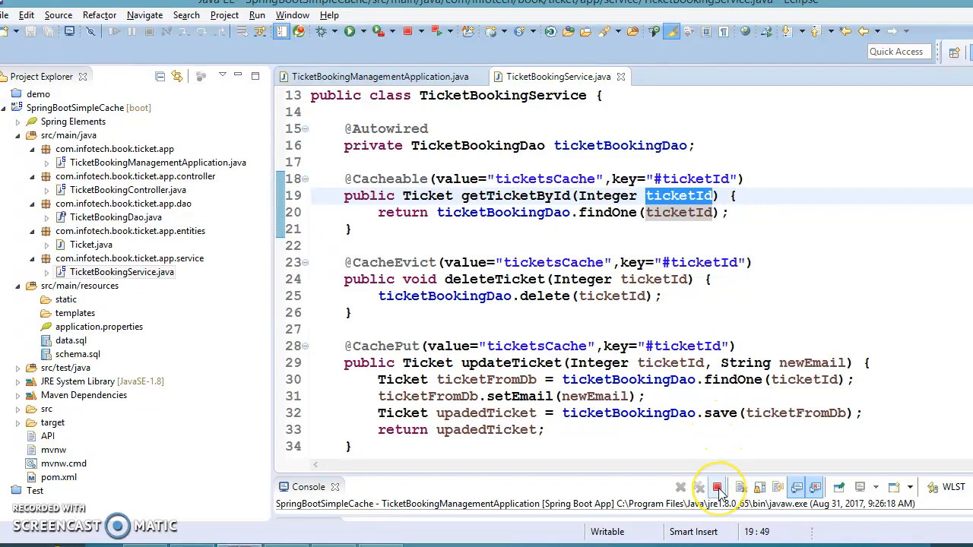
{"action": "left_click", "coordinate": [715, 486]}
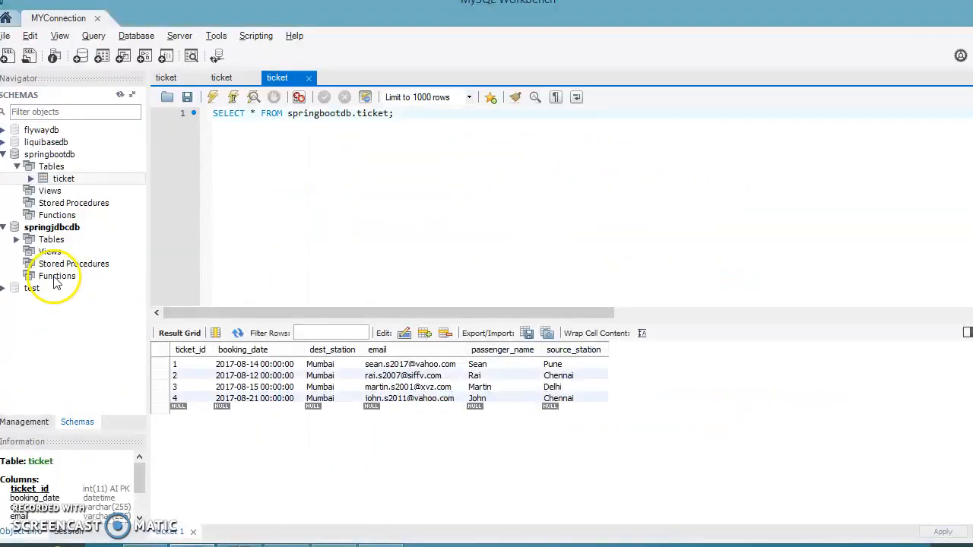
Select the ticket table's rows (Limit 1000) to view bookings 1–4.
{"action": "right_click", "coordinate": [64, 178]}
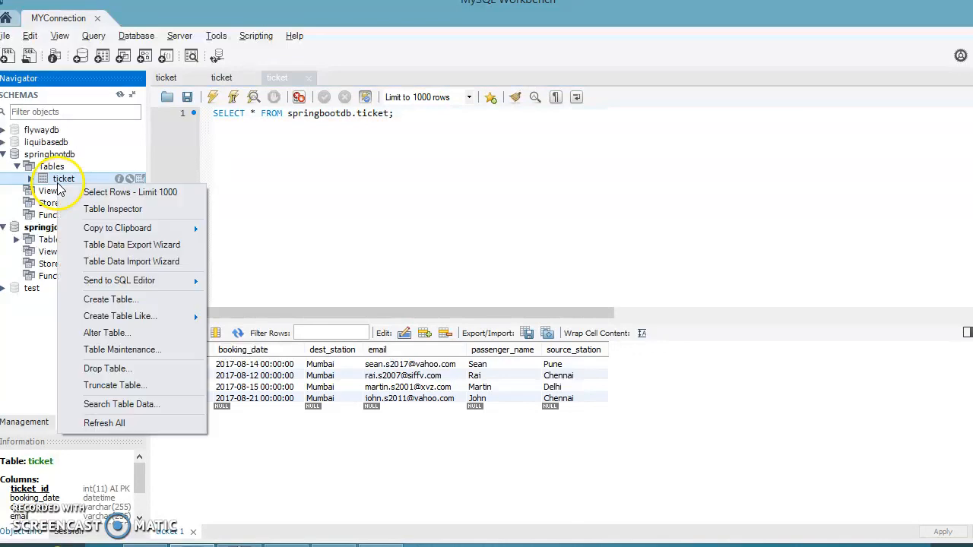
{"action": "left_click", "coordinate": [107, 369]}
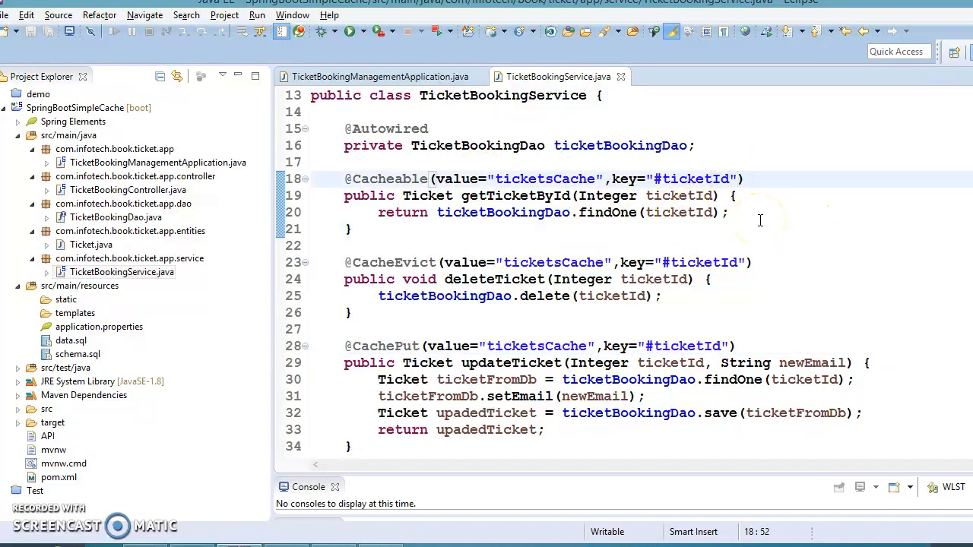
{"action": "type", "text": ","}
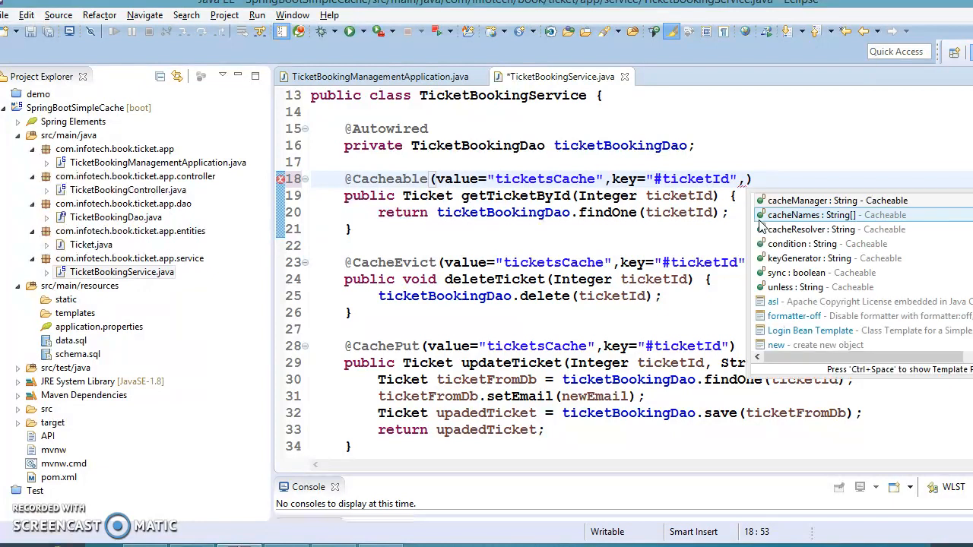
{"action": "type", "text": "u"}
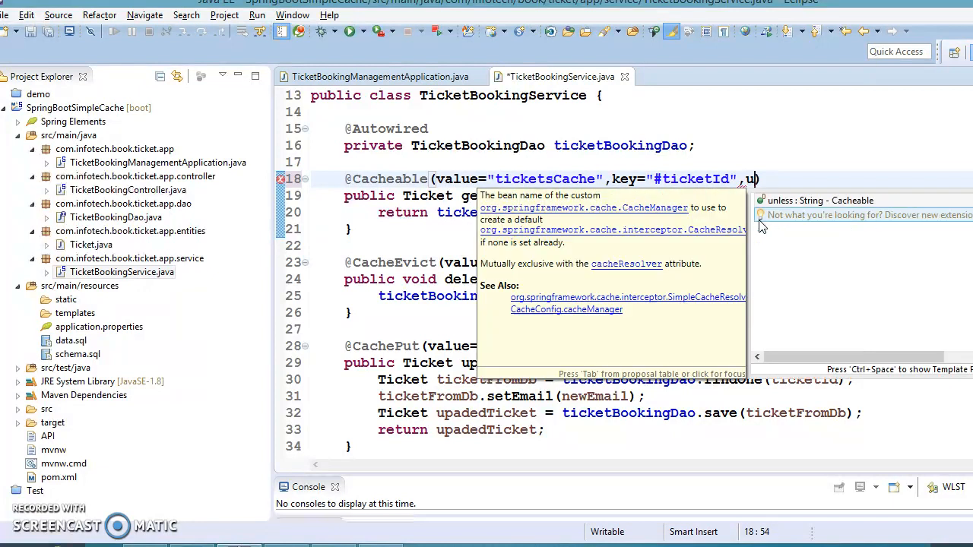
{"action": "key", "text": "Tab"}
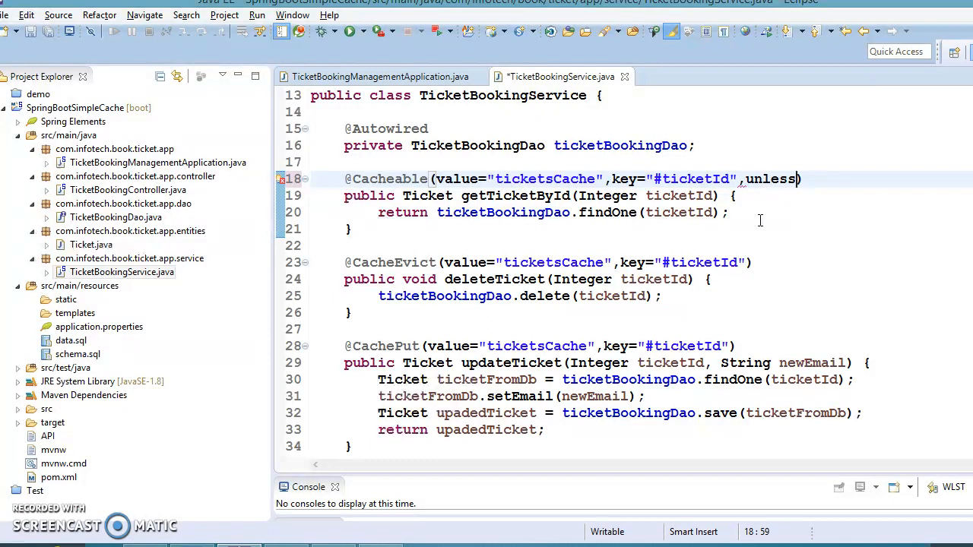
{"action": "type", "text": "="}
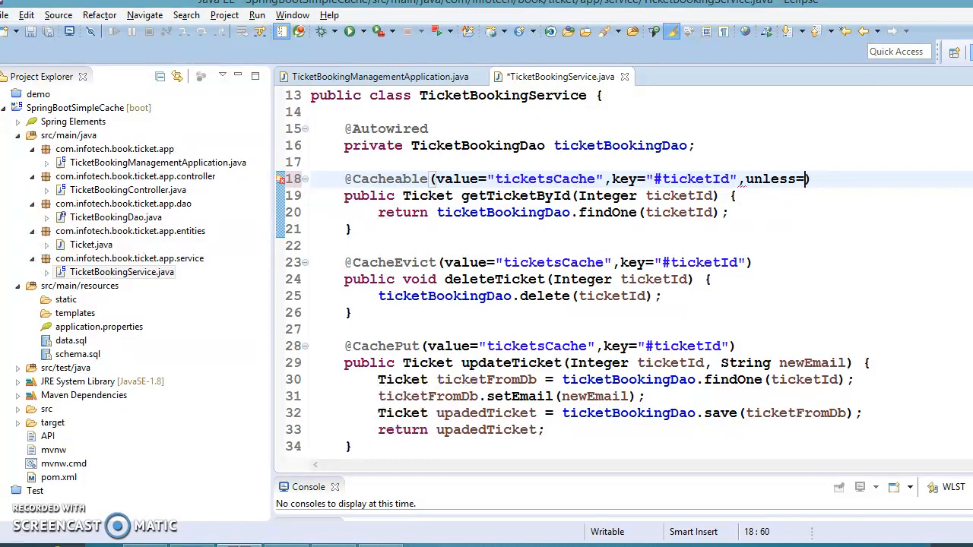
{"action": "type", "text": "\"\""}
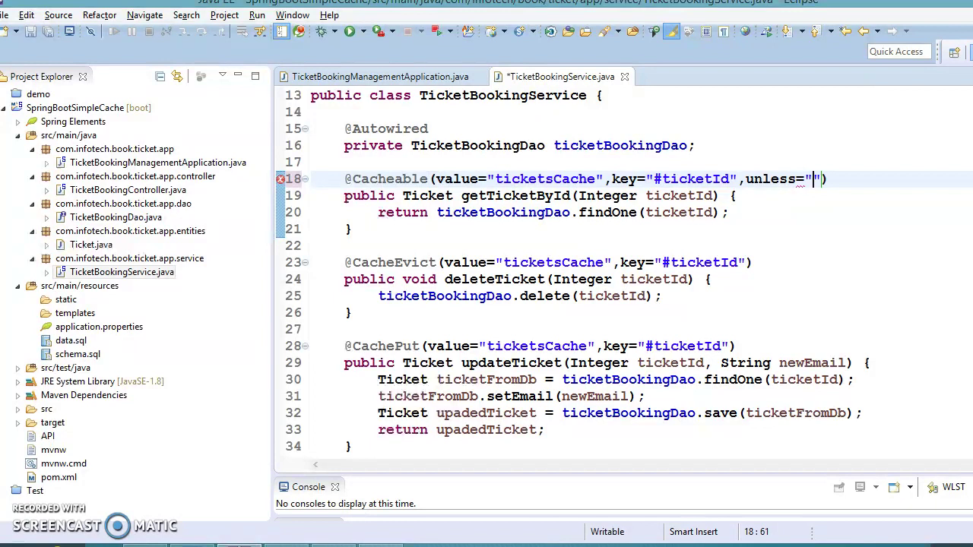
{"action": "type", "text": "#"}
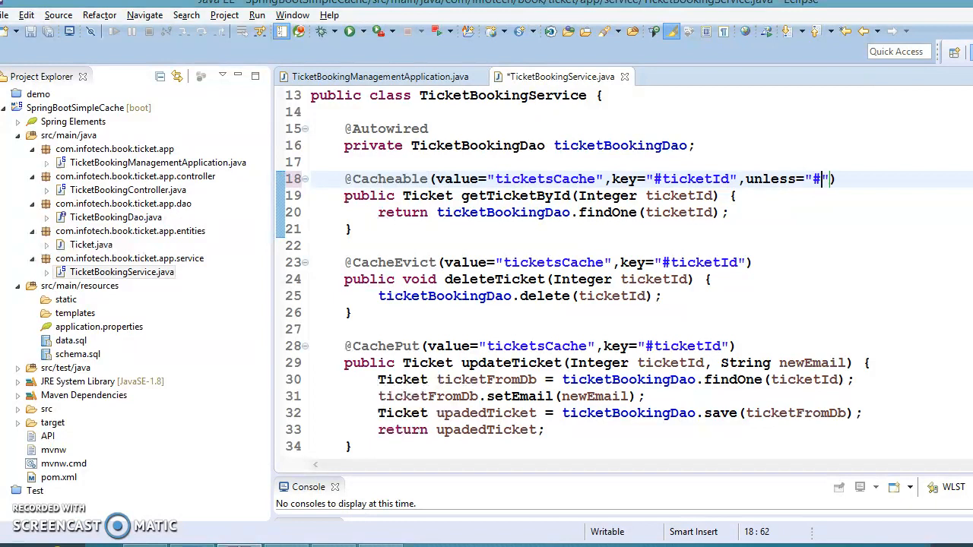
{"action": "type", "text": "result"}
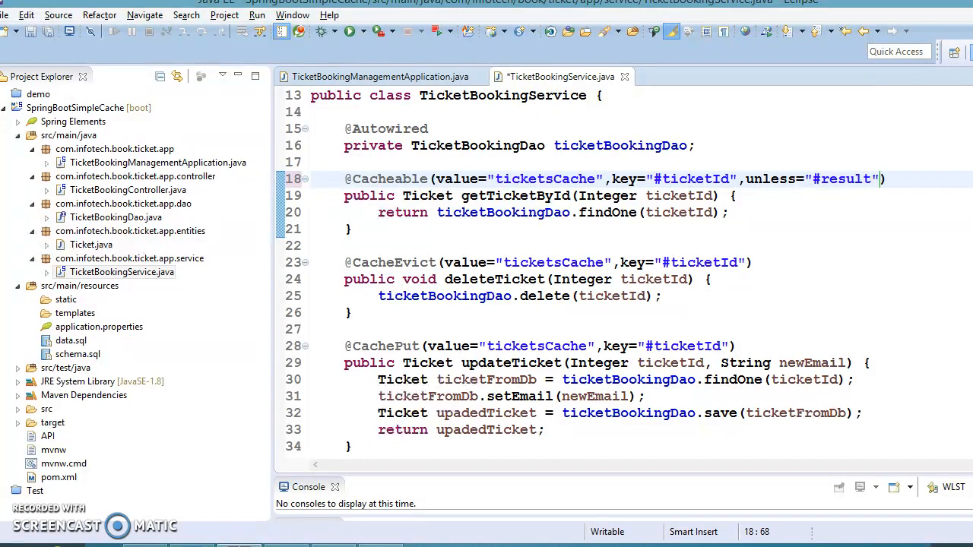
{"action": "type", "text": "=="}
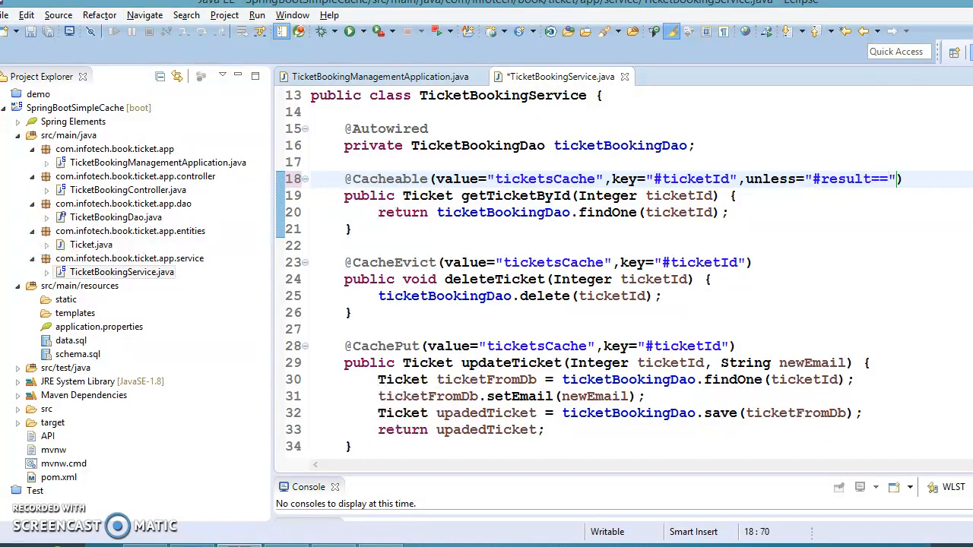
{"action": "type", "text": "null"}
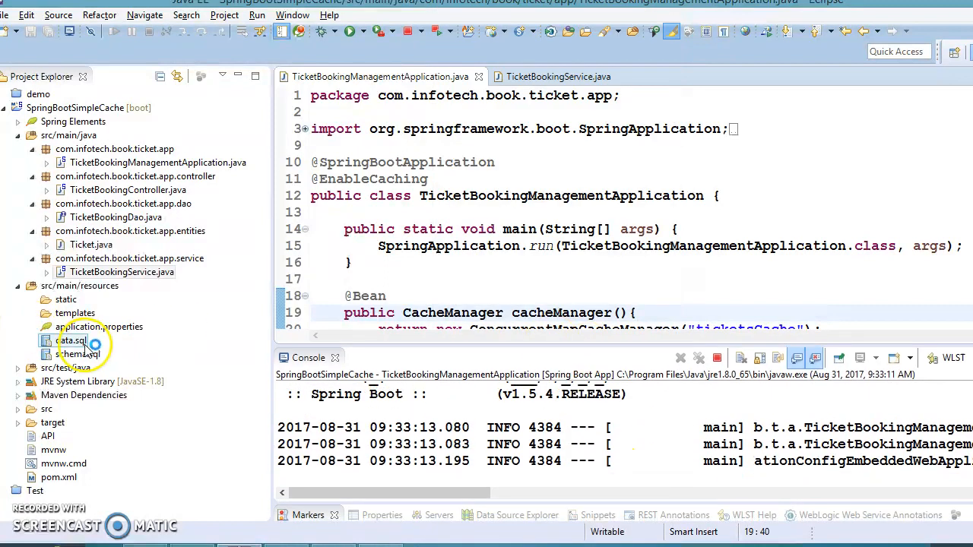
Save TicketBookingService.java and relaunch the Spring Boot ticket application.
{"action": "left_click", "coordinate": [72, 353]}
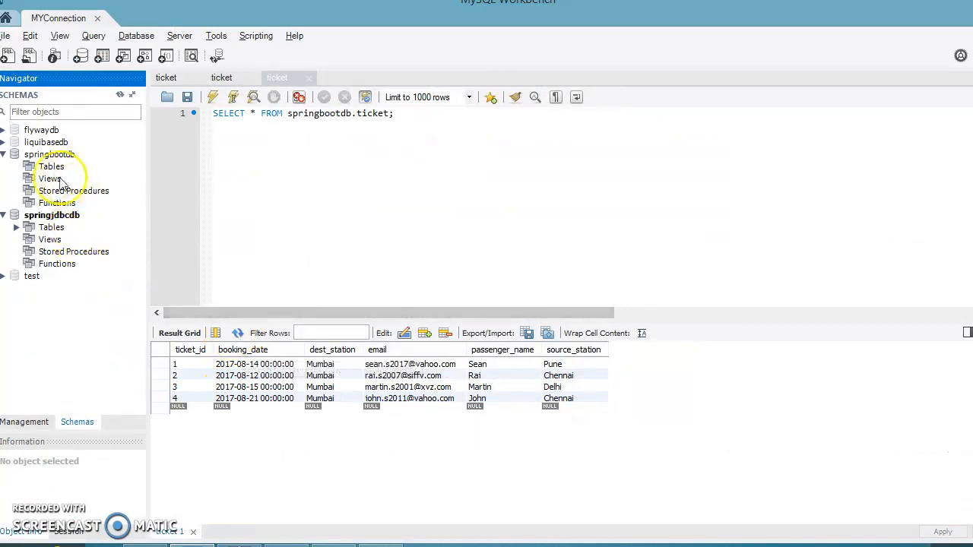
{"action": "left_click", "coordinate": [51, 166]}
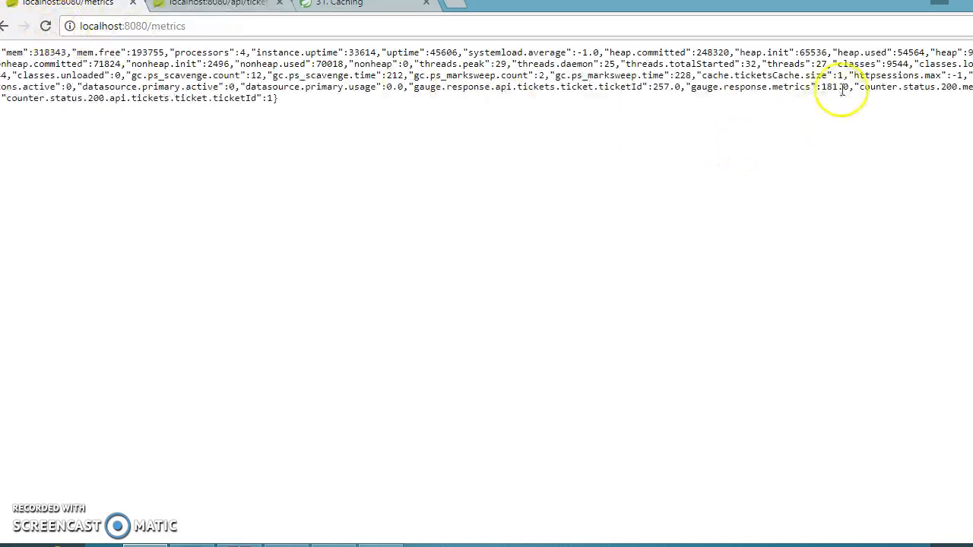
Request ticket ID 3, then reload the metrics page showing ticketsCache size 2.
{"action": "left_click_drag", "start_coordinate": [851, 75], "coordinate": [842, 86]}
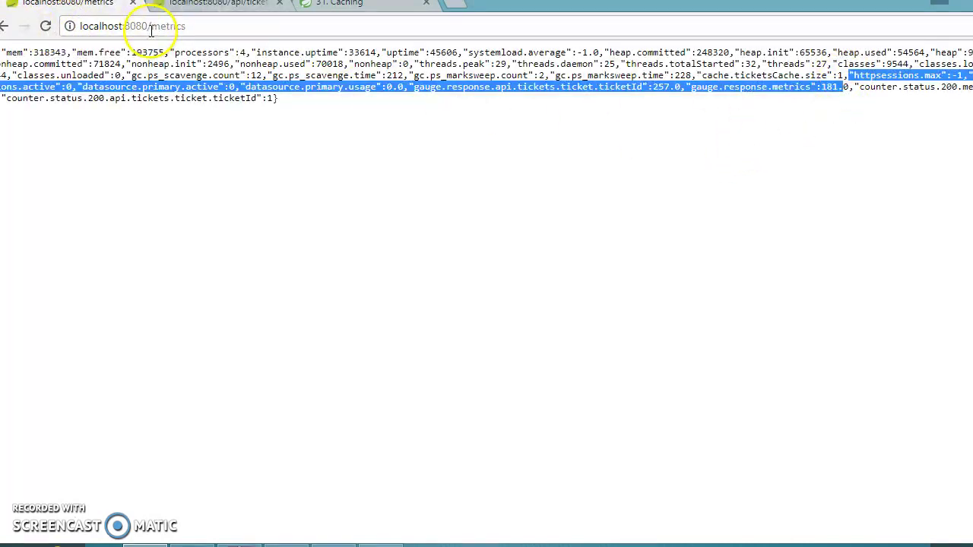
{"action": "left_click", "coordinate": [205, 4]}
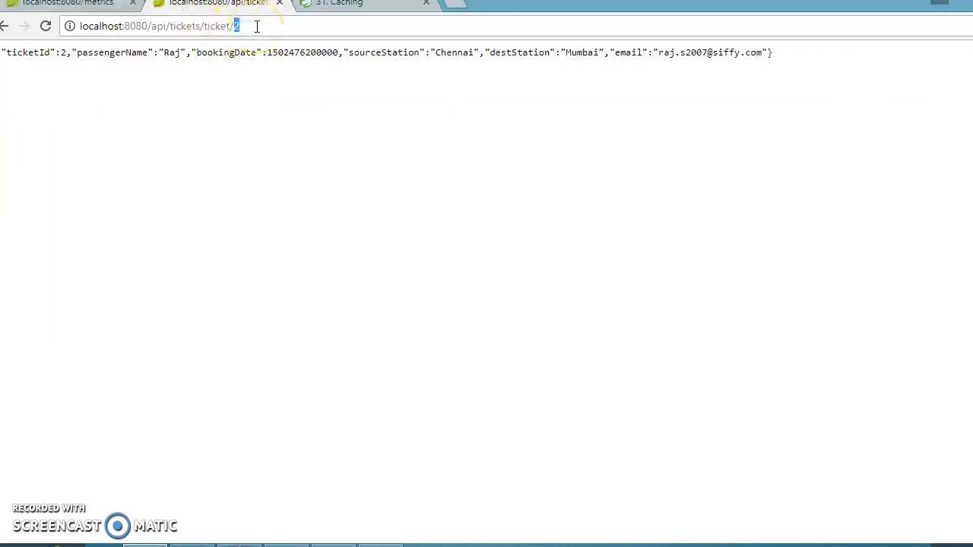
{"action": "type", "text": "3"}
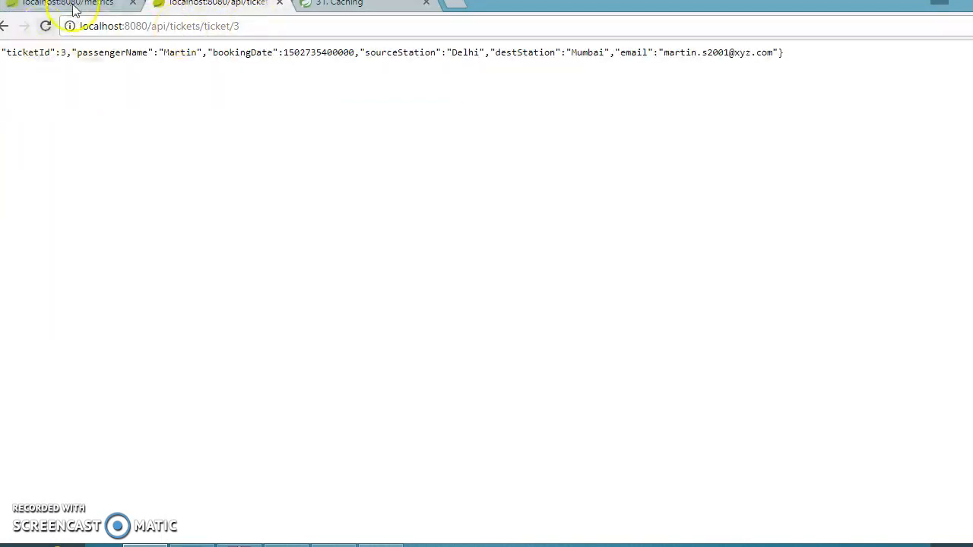
{"action": "left_click", "coordinate": [68, 5]}
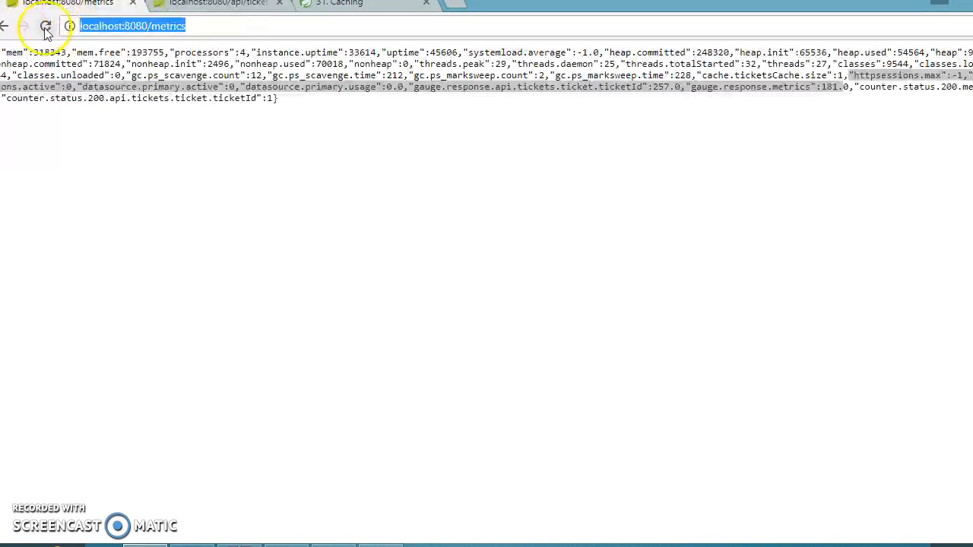
{"action": "left_click", "coordinate": [44, 31]}
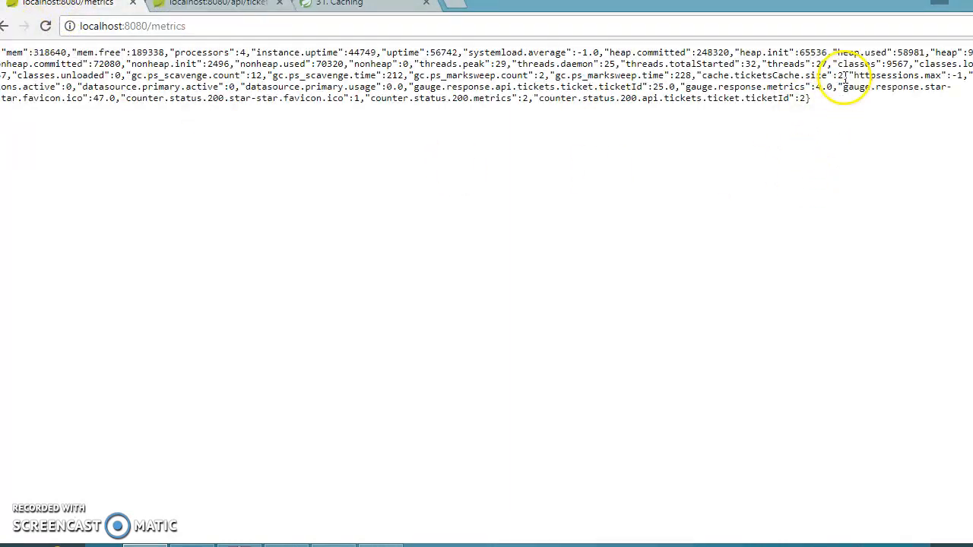
Reload the metrics three more times: four ticket lookups recorded, ticketsCache size still 2.
{"action": "left_click", "coordinate": [213, 4]}
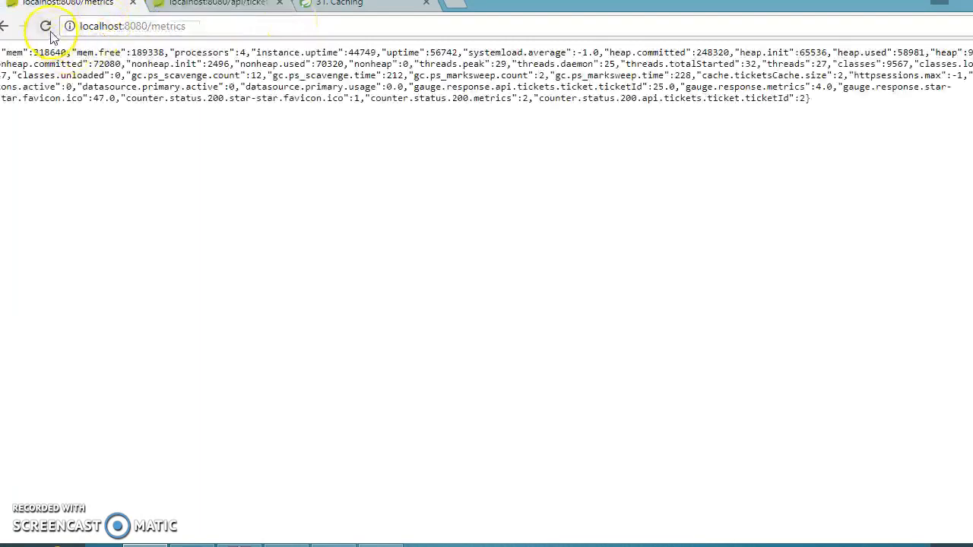
{"action": "left_click", "coordinate": [46, 27]}
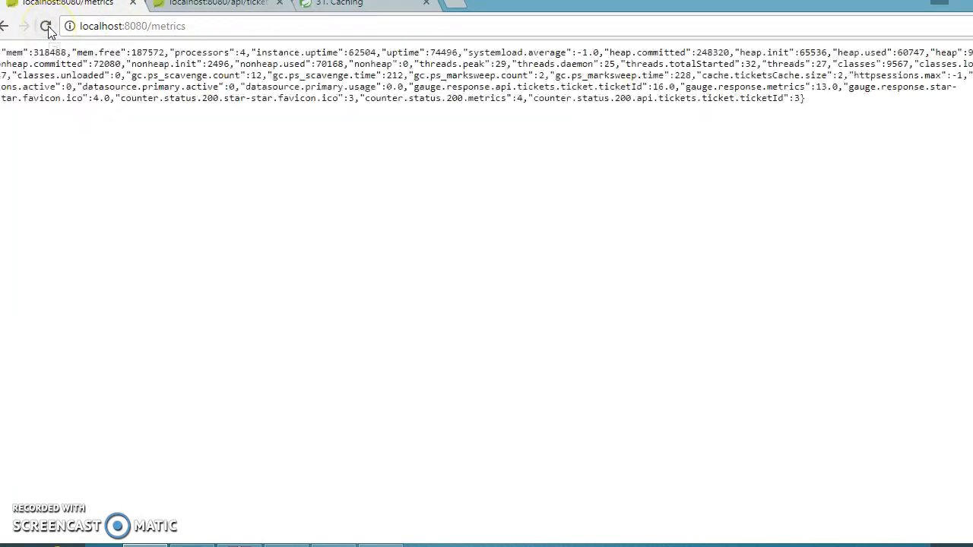
{"action": "left_click", "coordinate": [49, 25]}
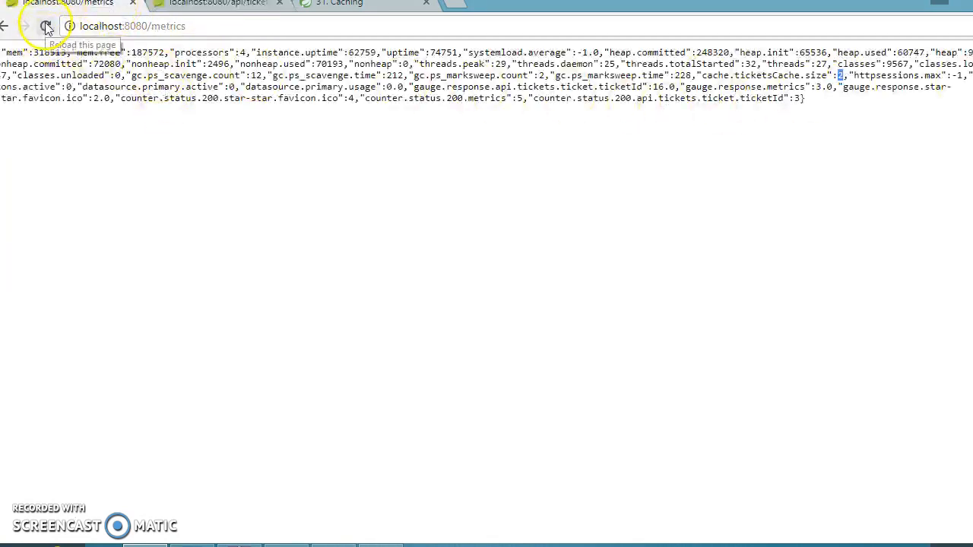
{"action": "left_click", "coordinate": [47, 28]}
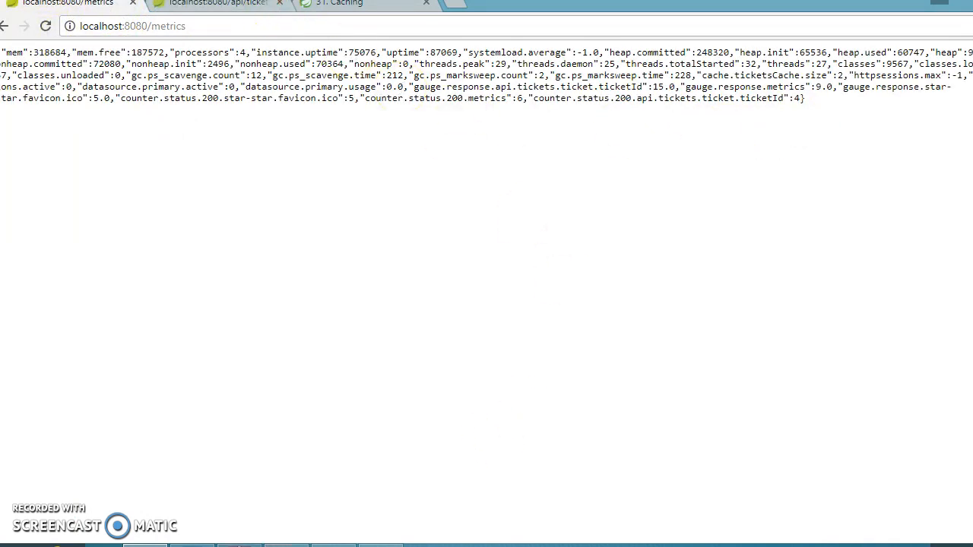